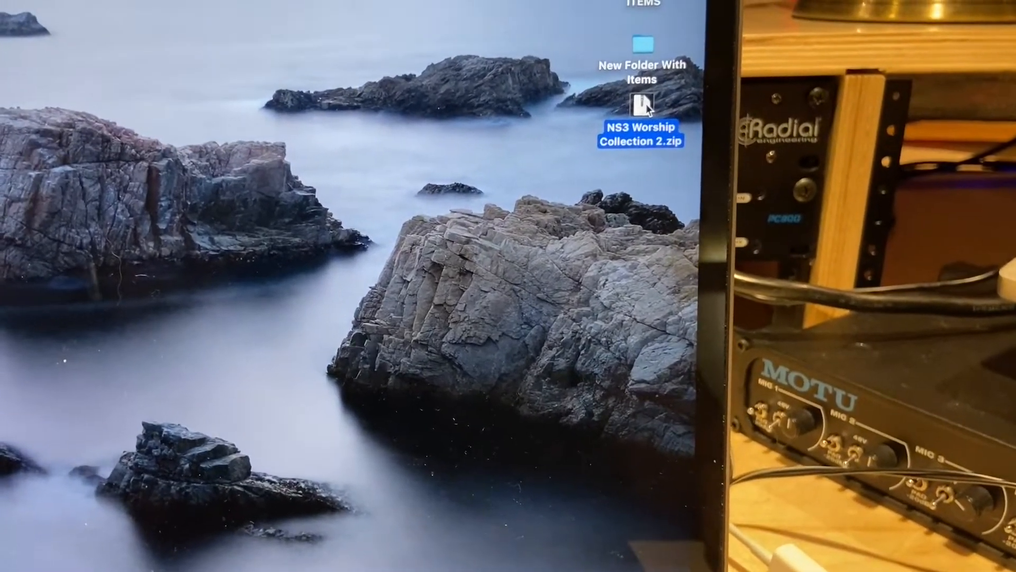
Step: Extract NS3 Worship Collection 2.zip from the desktop into its own folder
double_click(644, 106)
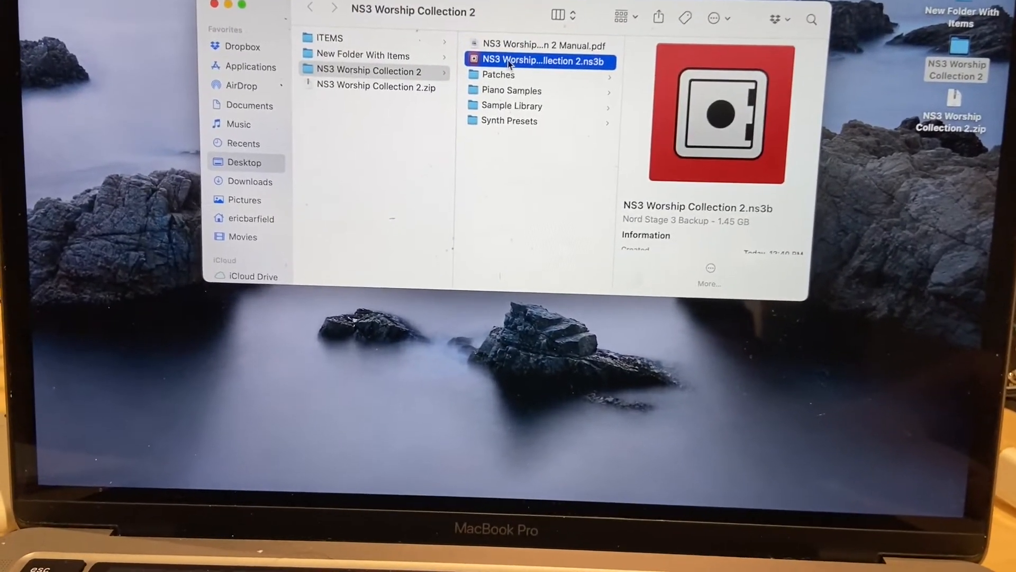
Step: Browse Patches and Banks, then preview the BlueSwede file in Piano Samples
left_click(499, 75)
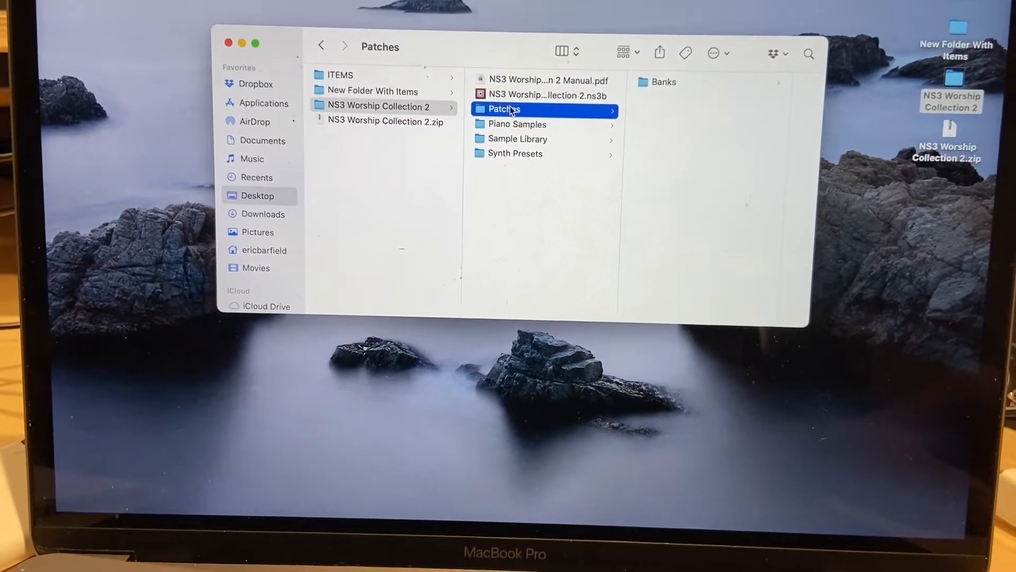
left_click(665, 82)
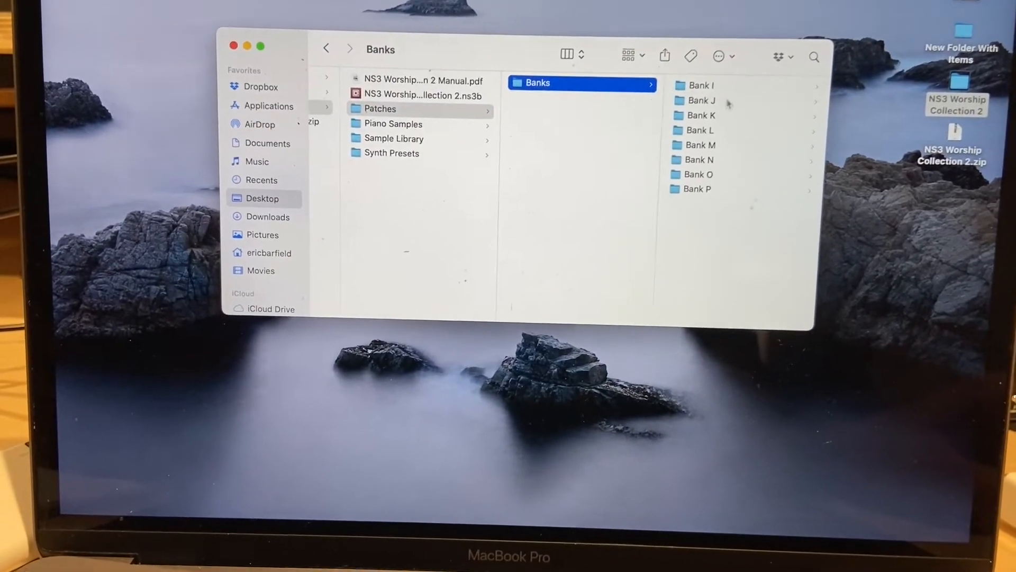
left_click(701, 115)
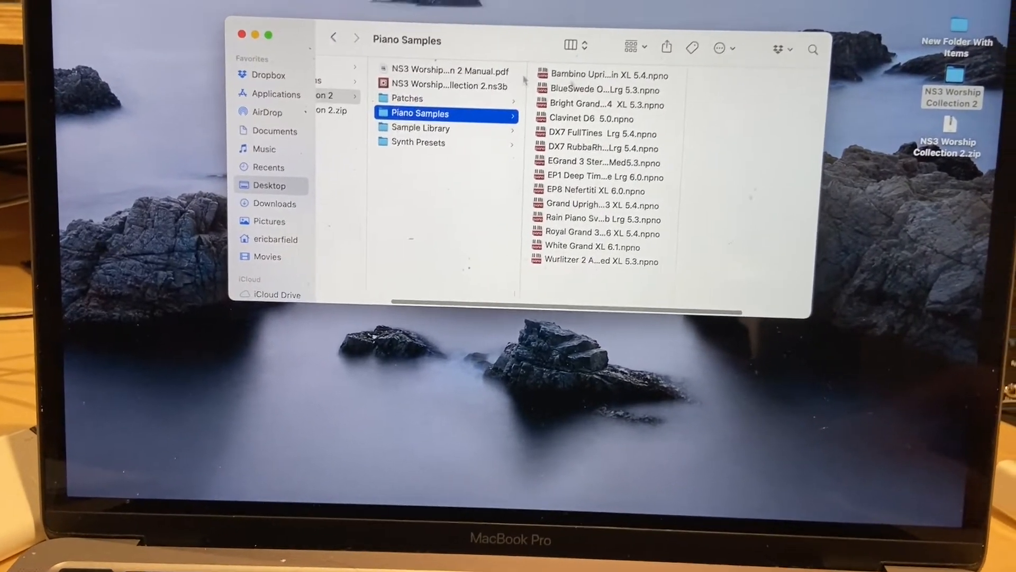
left_click(592, 91)
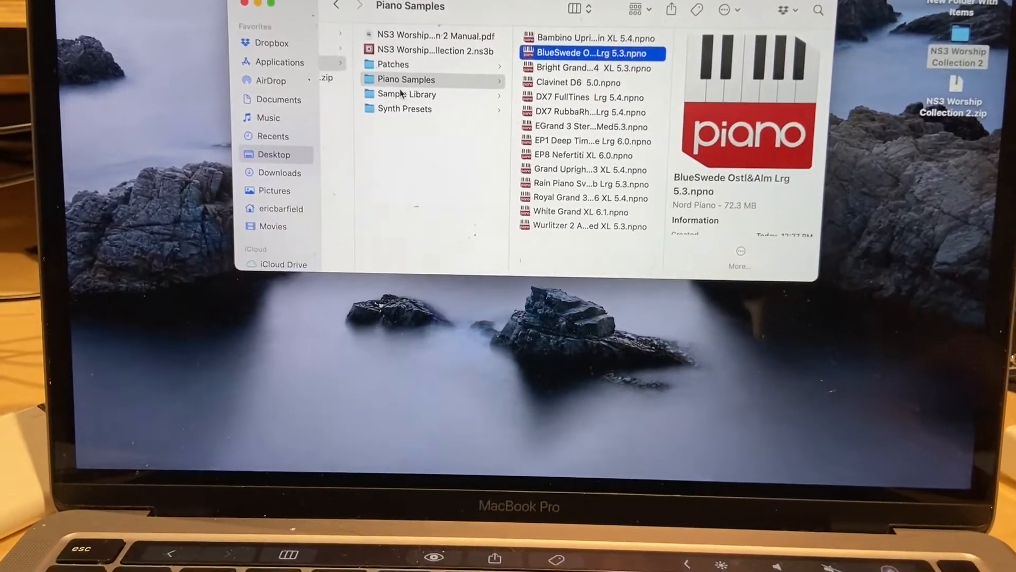
Step: Open the Synth Presets folder and scroll through its WC preset files
left_click(407, 94)
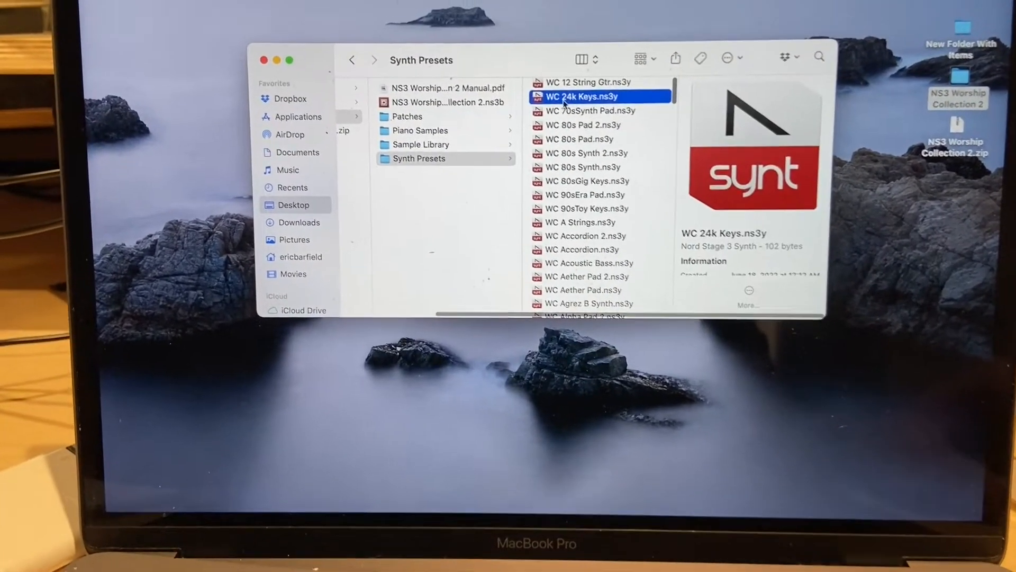
scroll("down", 3)
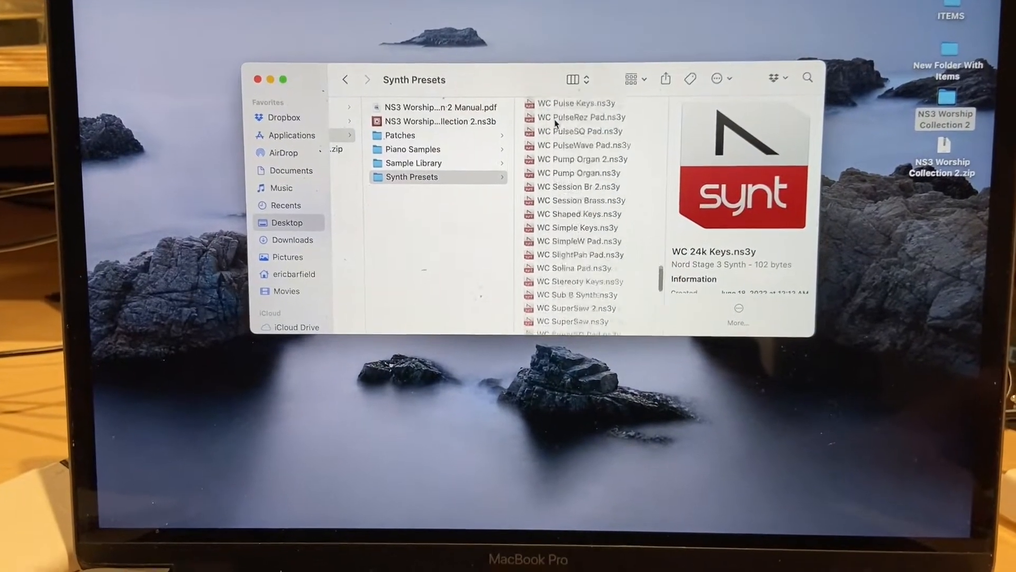
scroll("down", 3)
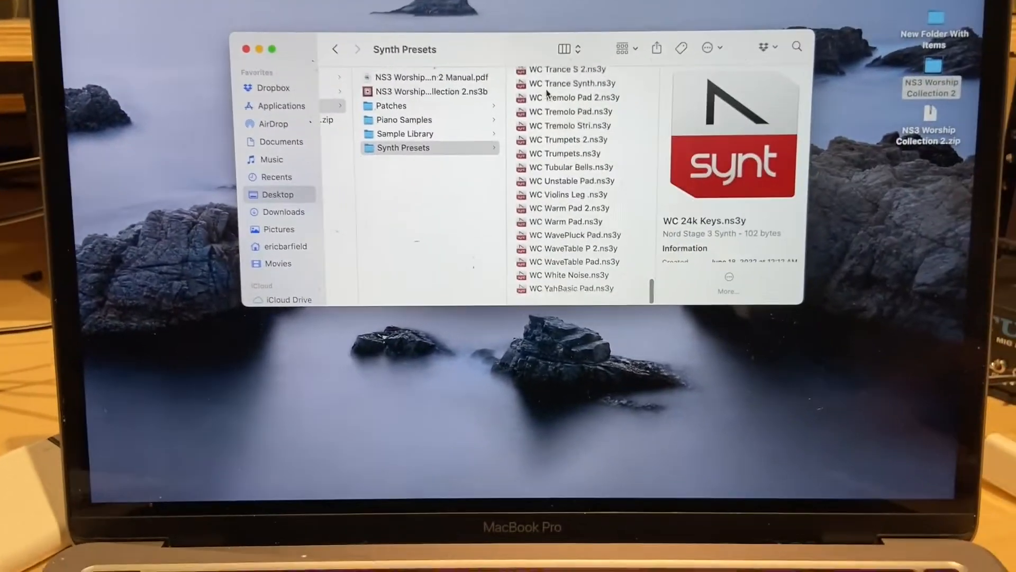